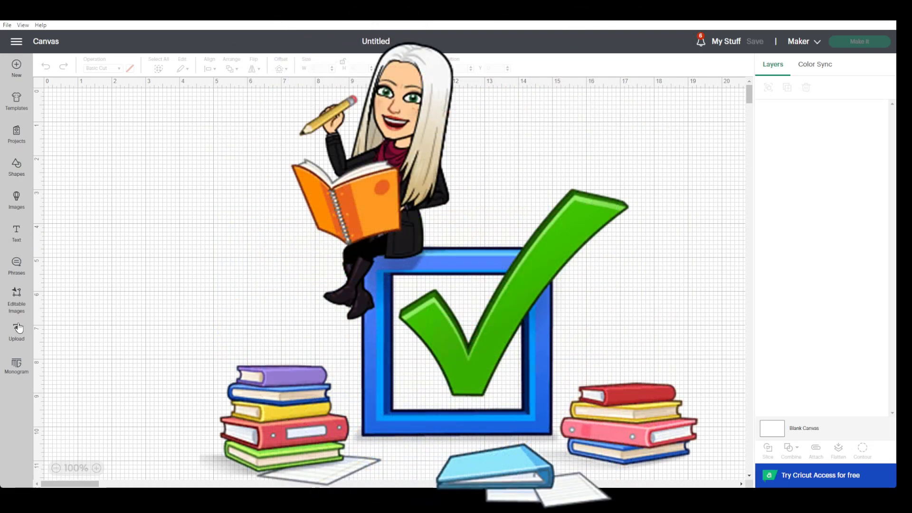
Step: Add the uploaded Main Structure cottage file with its green square to the canvas
{"action": "left_click", "coordinate": [17, 331]}
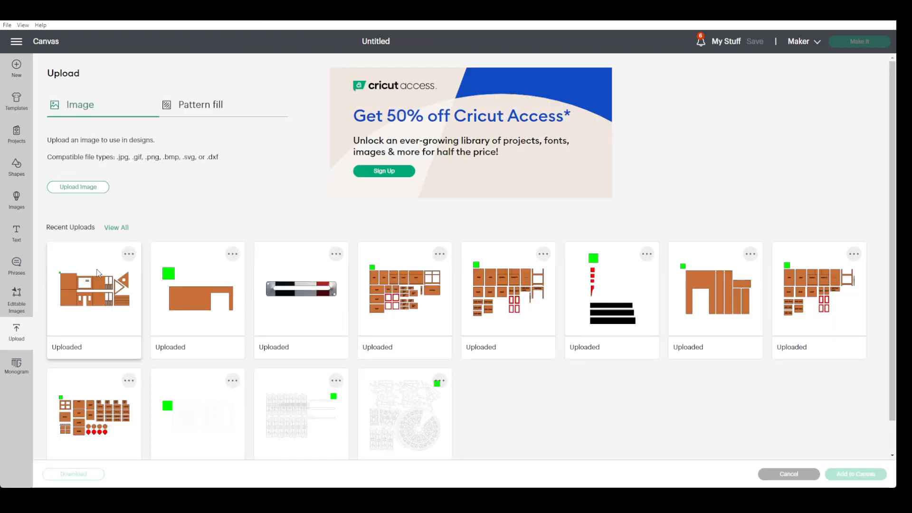
{"action": "left_click", "coordinate": [93, 288]}
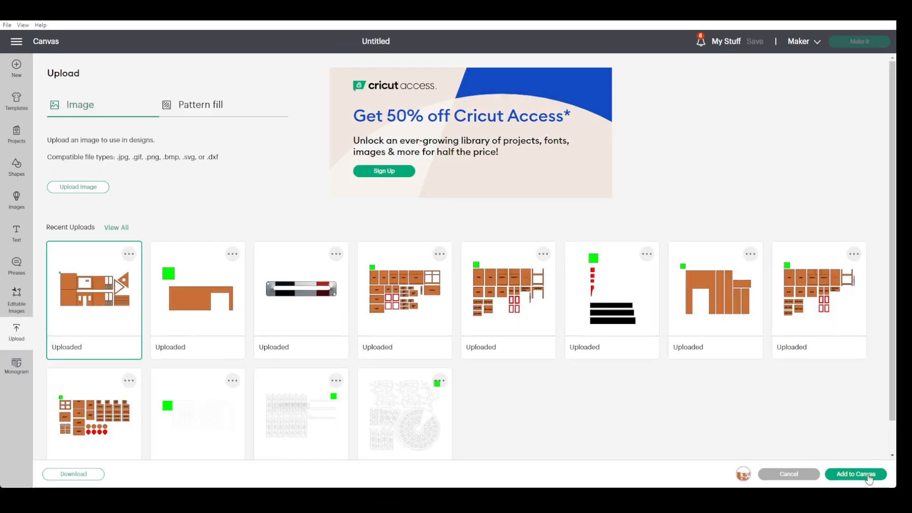
{"action": "left_click", "coordinate": [855, 474]}
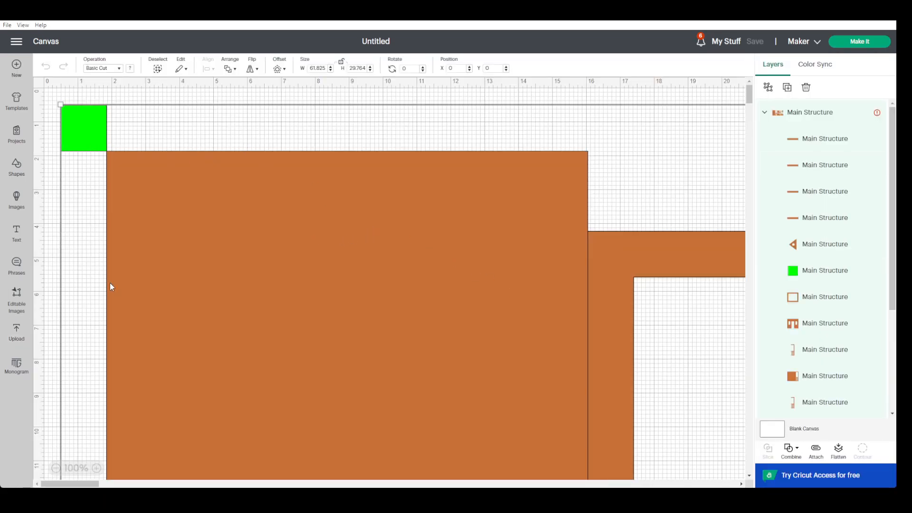
Step: Zoom out to 50% and drag the cottage design down and right, away from the corner
{"action": "left_click", "coordinate": [54, 468]}
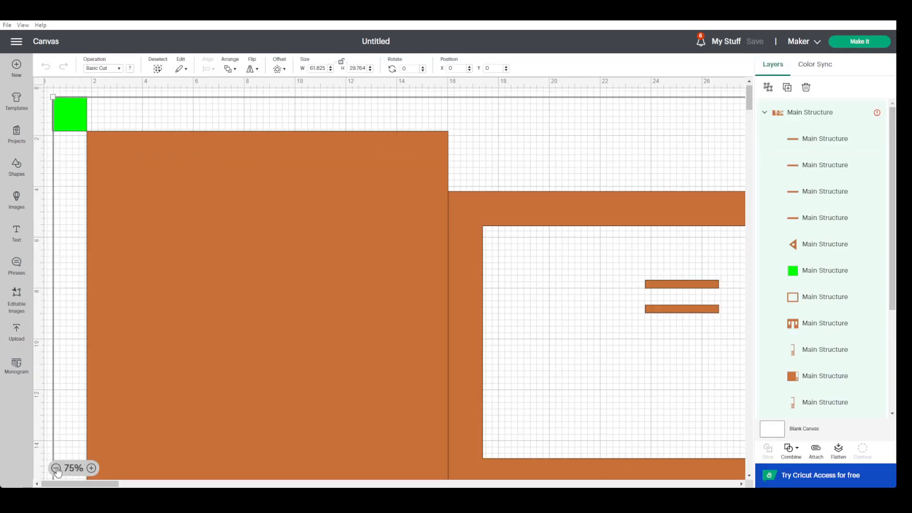
{"action": "left_click", "coordinate": [55, 467]}
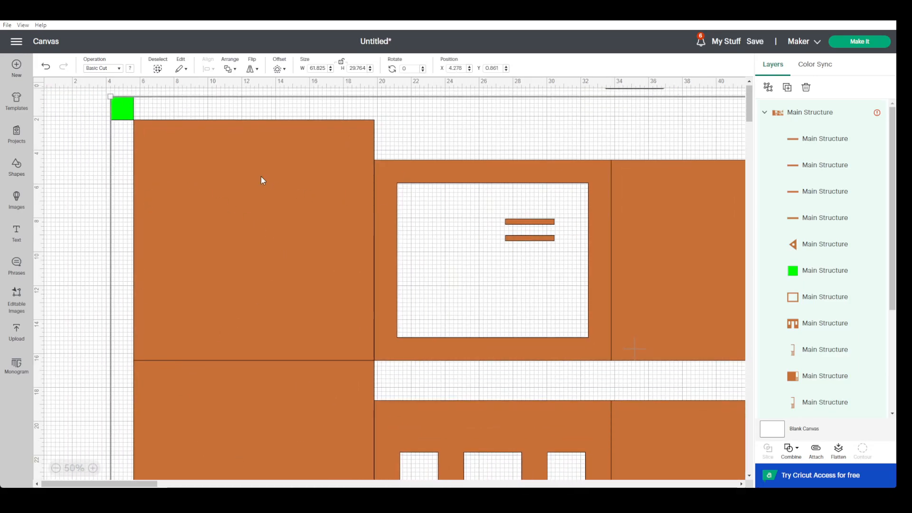
{"action": "mouse_move", "coordinate": [299, 212]}
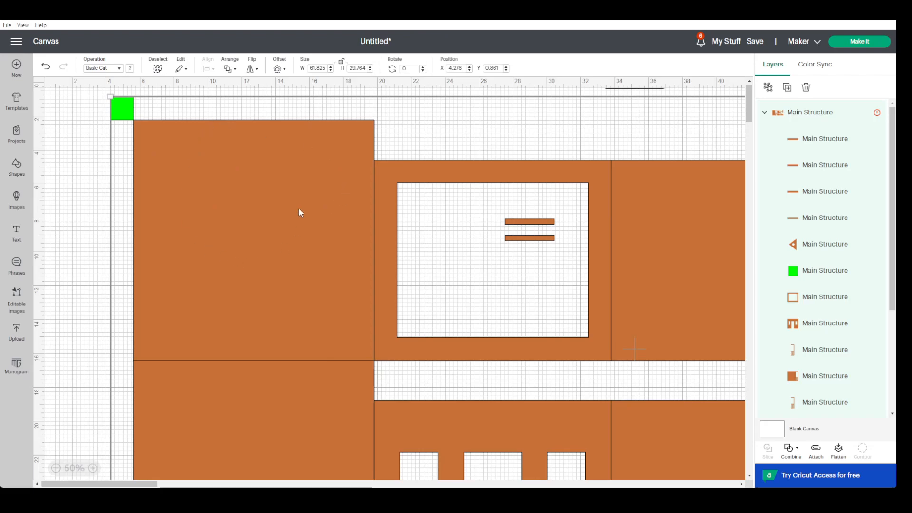
{"action": "mouse_move", "coordinate": [266, 315]}
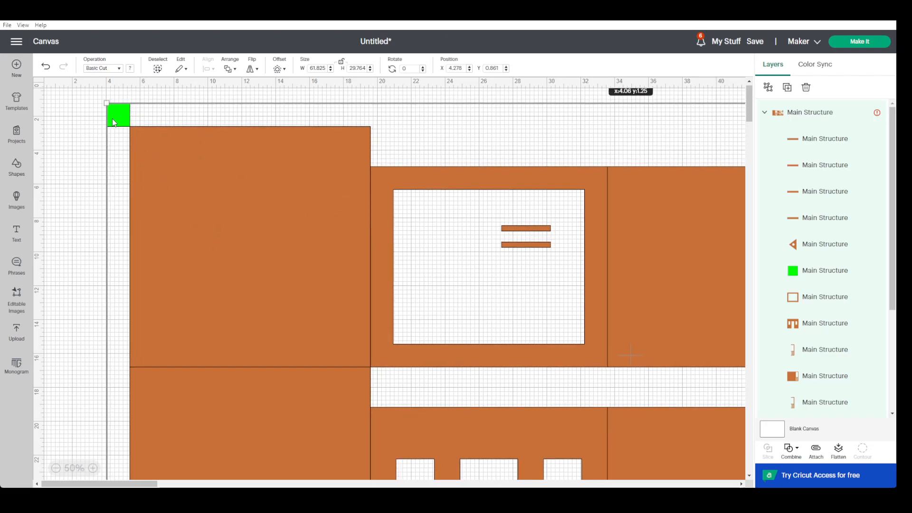
{"action": "left_click_drag", "start_coordinate": [116, 114], "coordinate": [111, 127]}
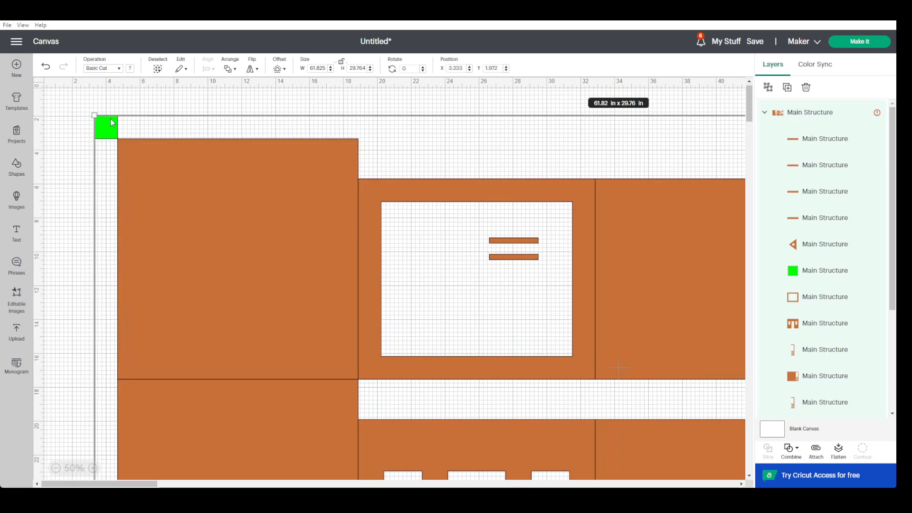
{"action": "mouse_move", "coordinate": [16, 41]}
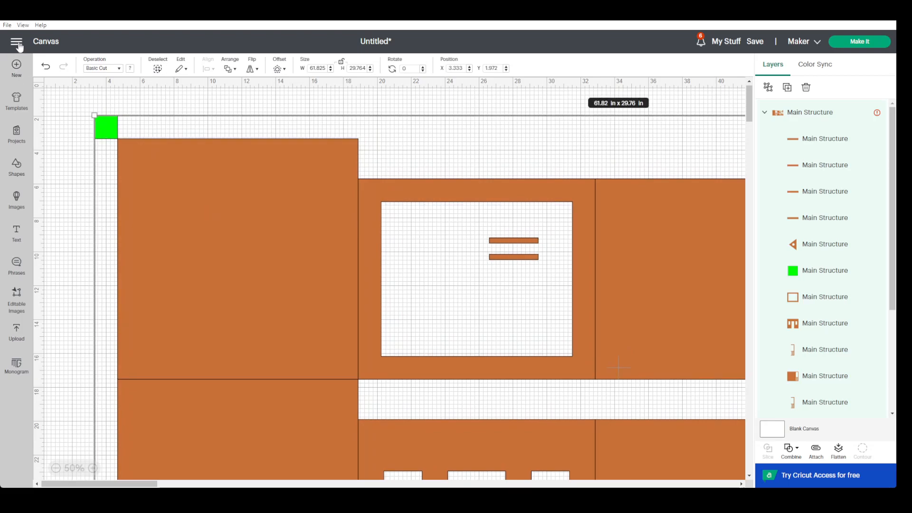
{"action": "left_click", "coordinate": [17, 42]}
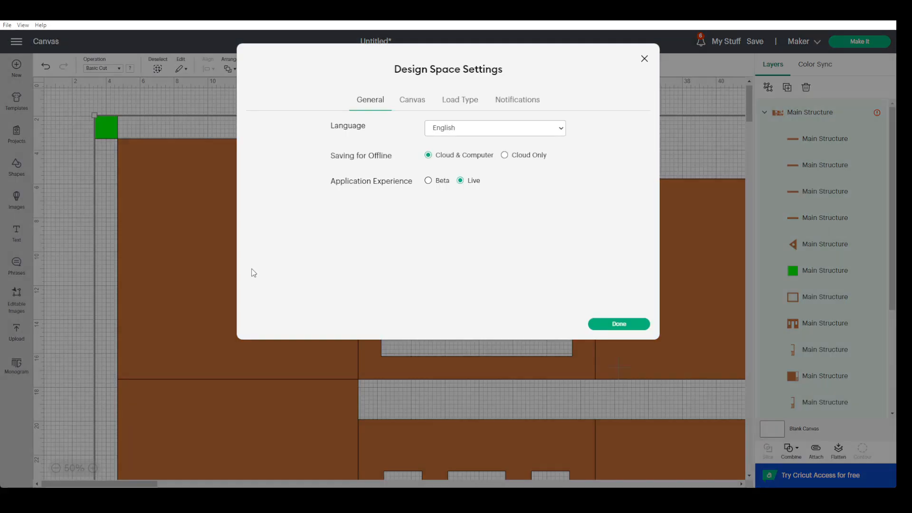
{"action": "mouse_move", "coordinate": [412, 99]}
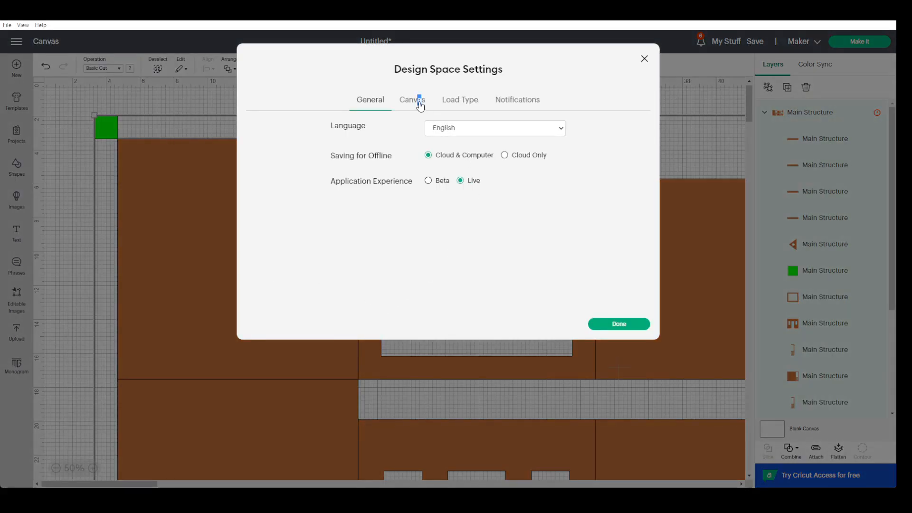
{"action": "left_click", "coordinate": [411, 99]}
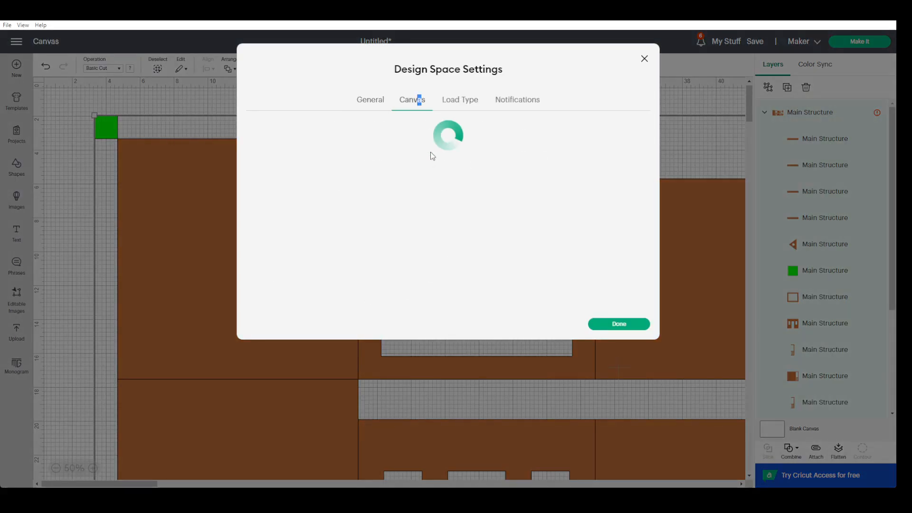
{"action": "left_click", "coordinate": [617, 324]}
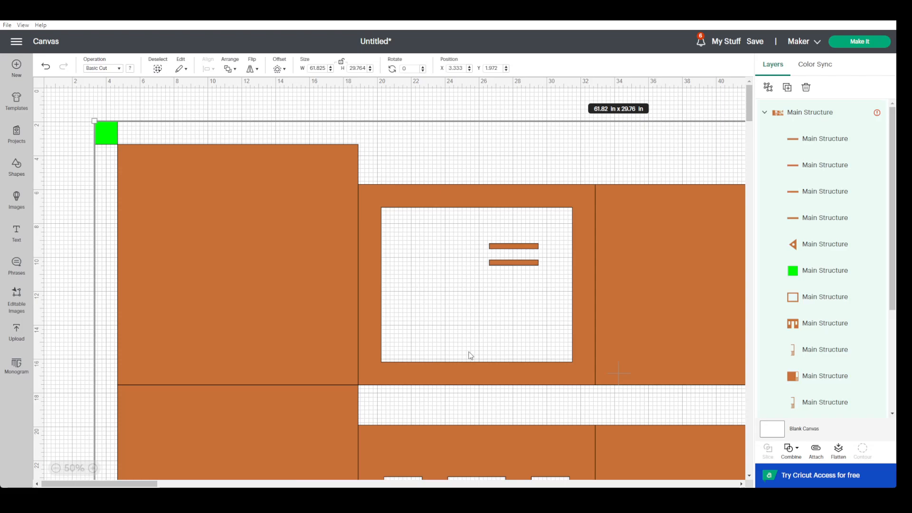
{"action": "mouse_move", "coordinate": [825, 200]}
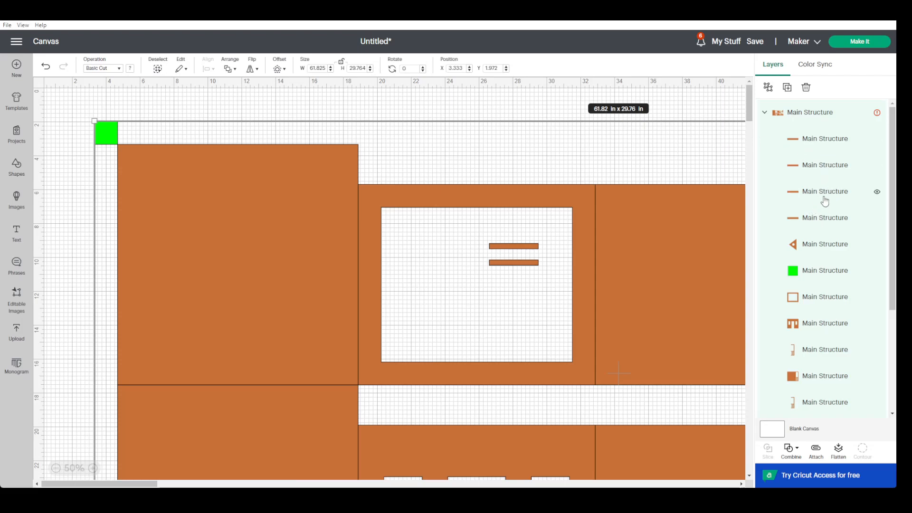
{"action": "mouse_move", "coordinate": [877, 138]}
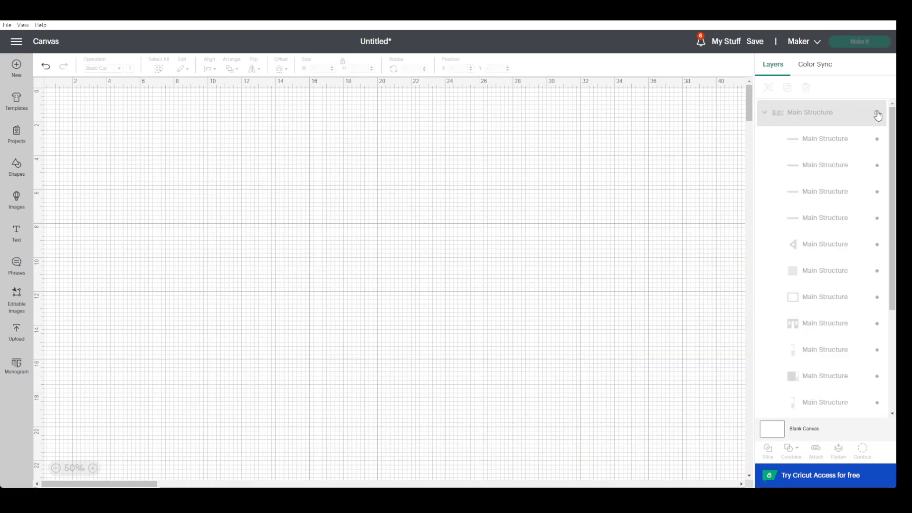
{"action": "left_click", "coordinate": [877, 114]}
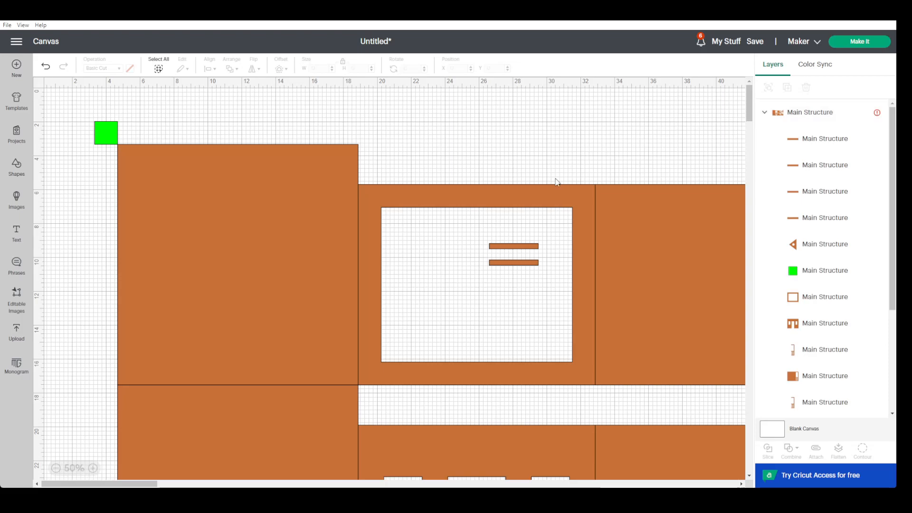
{"action": "mouse_move", "coordinate": [418, 239]}
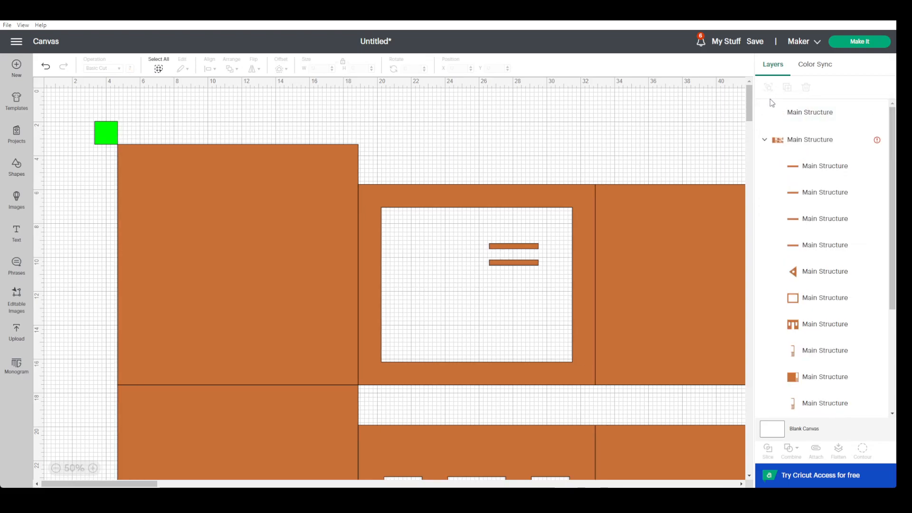
{"action": "left_click", "coordinate": [809, 113]}
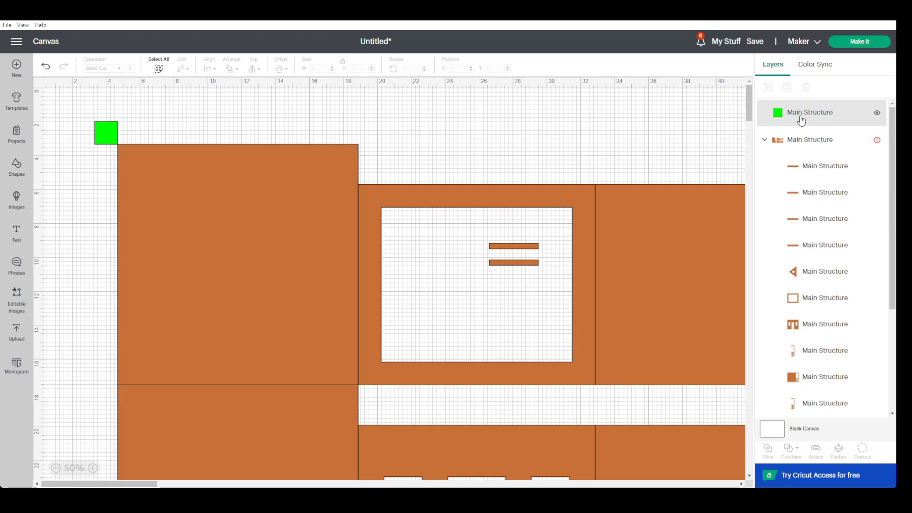
{"action": "mouse_move", "coordinate": [726, 117]}
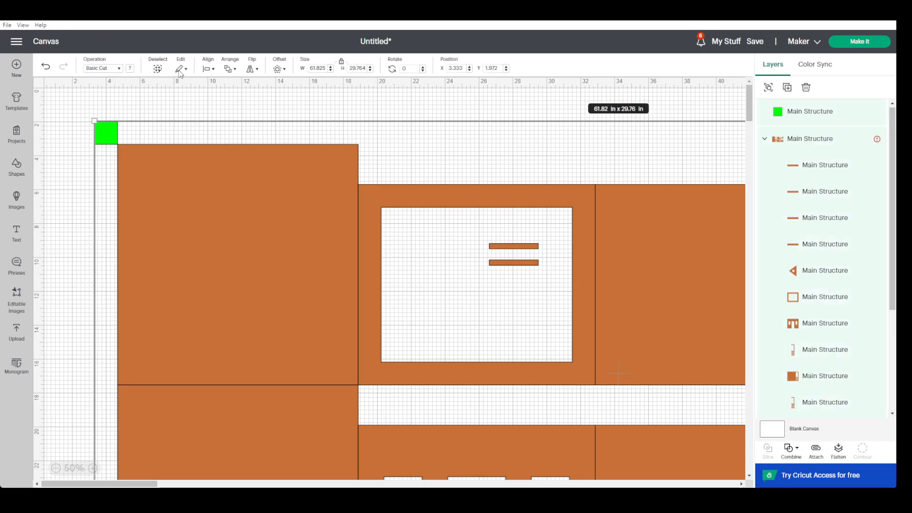
{"action": "mouse_move", "coordinate": [767, 88]}
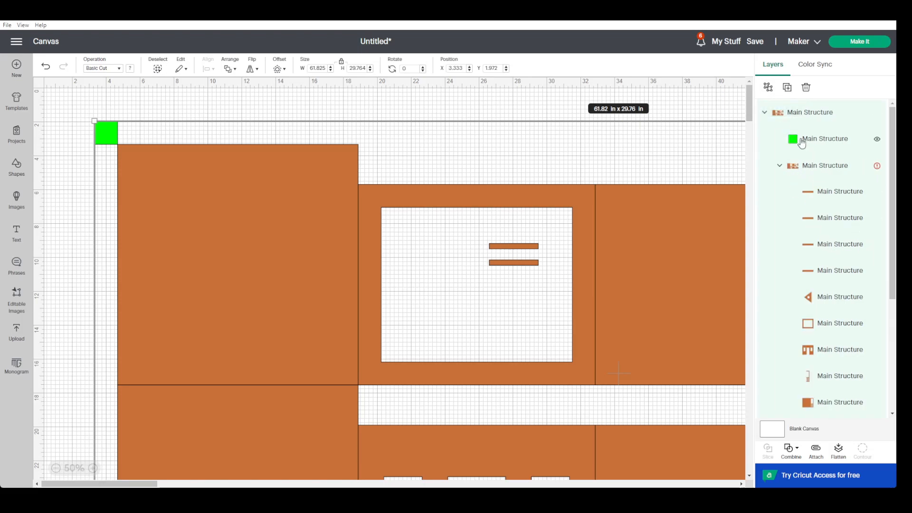
{"action": "mouse_move", "coordinate": [814, 144]}
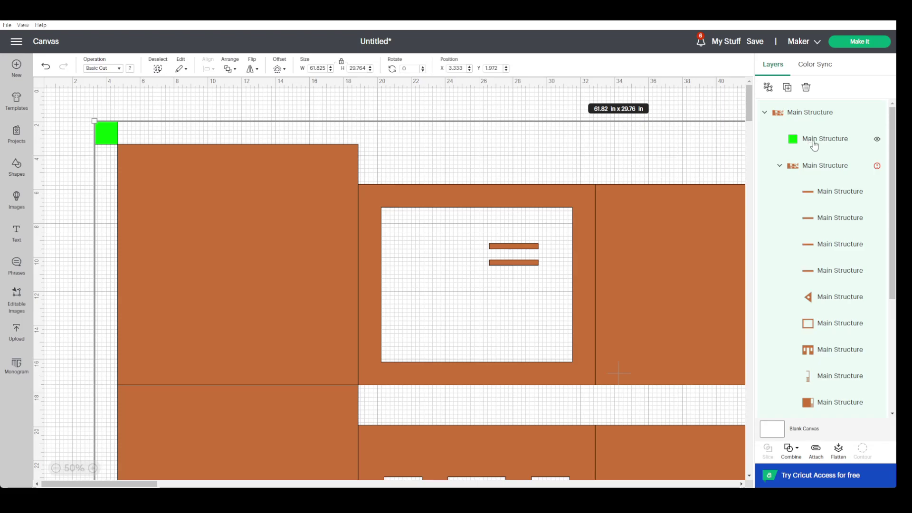
Step: Hide the cottage subgroup, leaving only the green square visible
{"action": "left_click", "coordinate": [876, 166]}
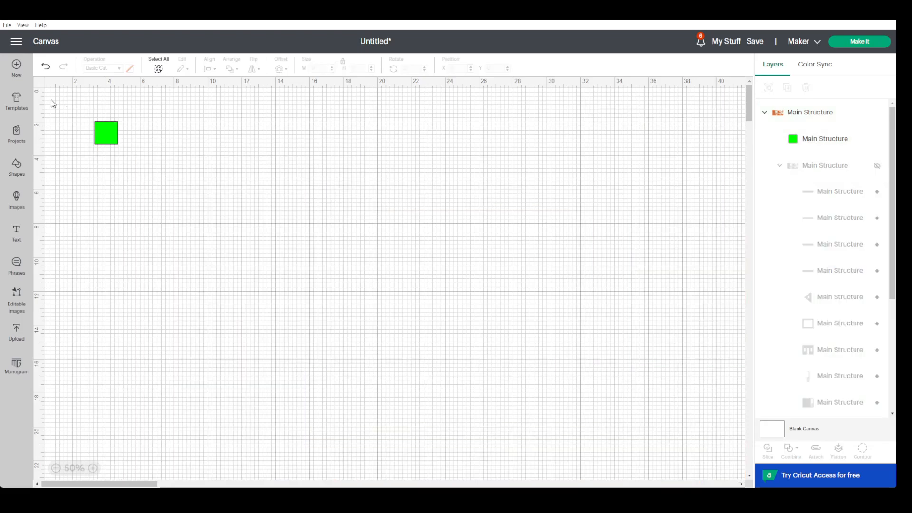
Step: Select the group of green square and hidden cottage on the canvas
{"action": "left_click", "coordinate": [106, 133]}
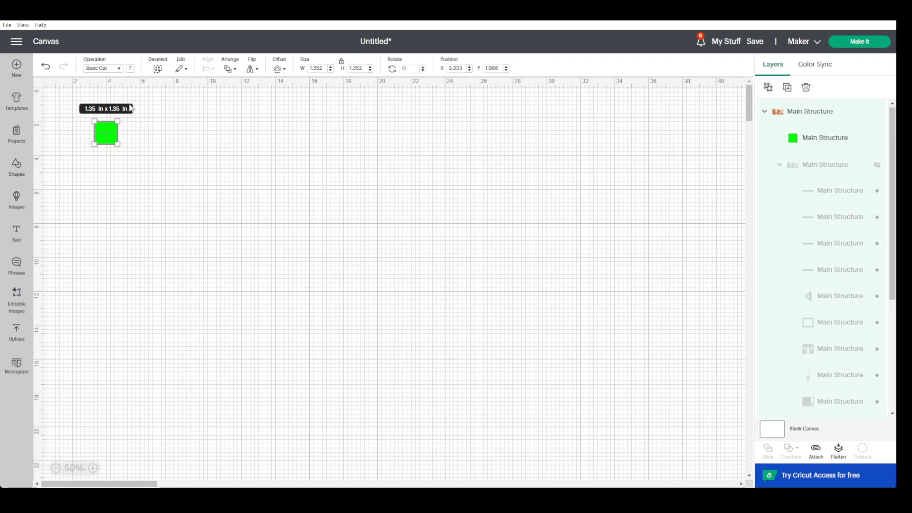
{"action": "mouse_move", "coordinate": [115, 113]}
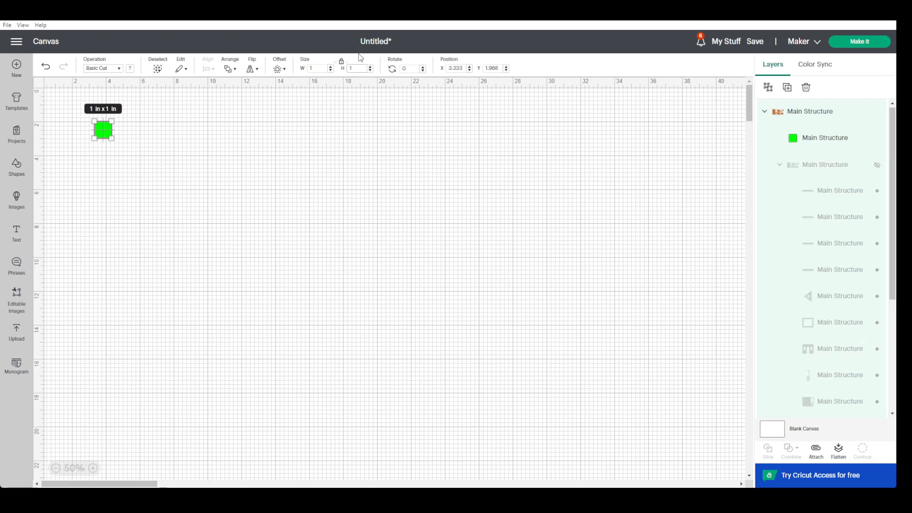
{"action": "mouse_move", "coordinate": [337, 72]}
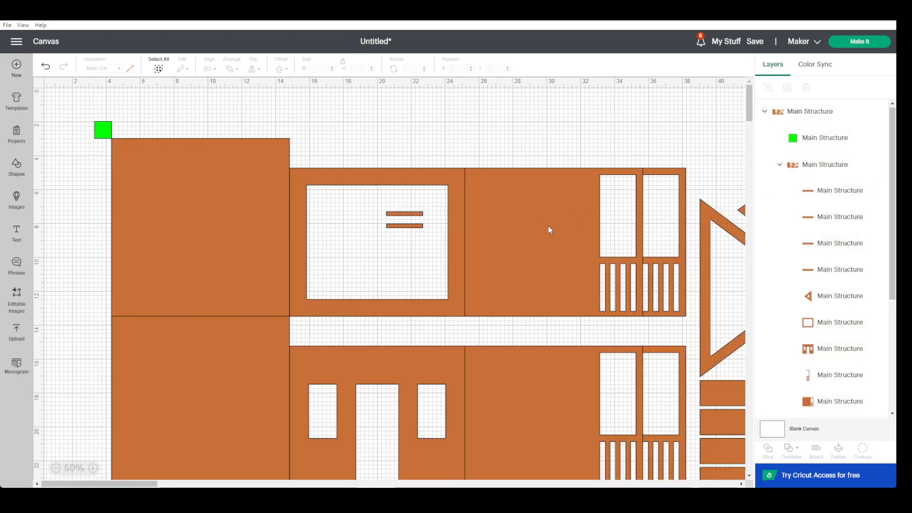
{"action": "mouse_move", "coordinate": [184, 181]}
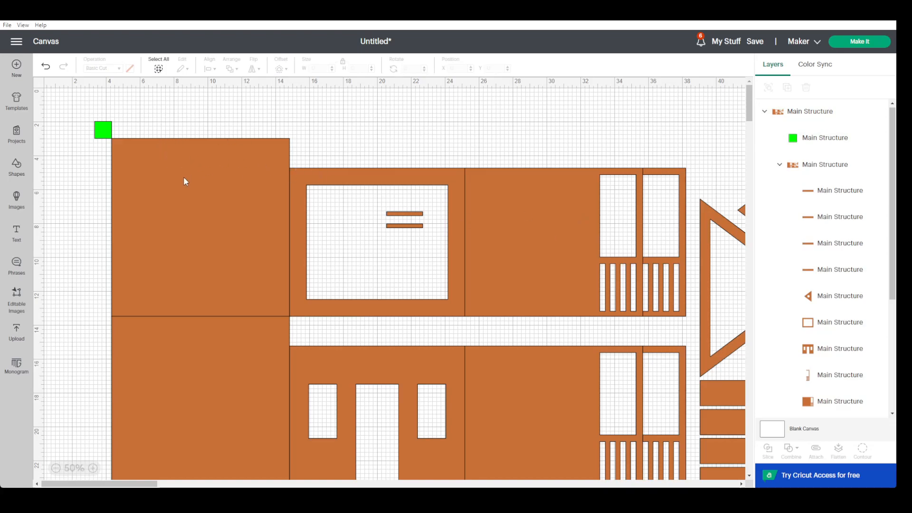
{"action": "mouse_move", "coordinate": [327, 232]}
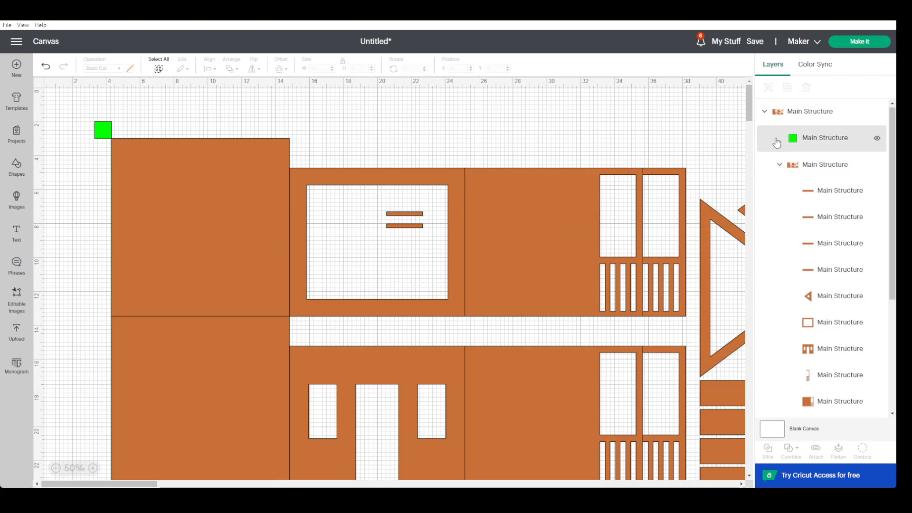
{"action": "mouse_move", "coordinate": [721, 131]}
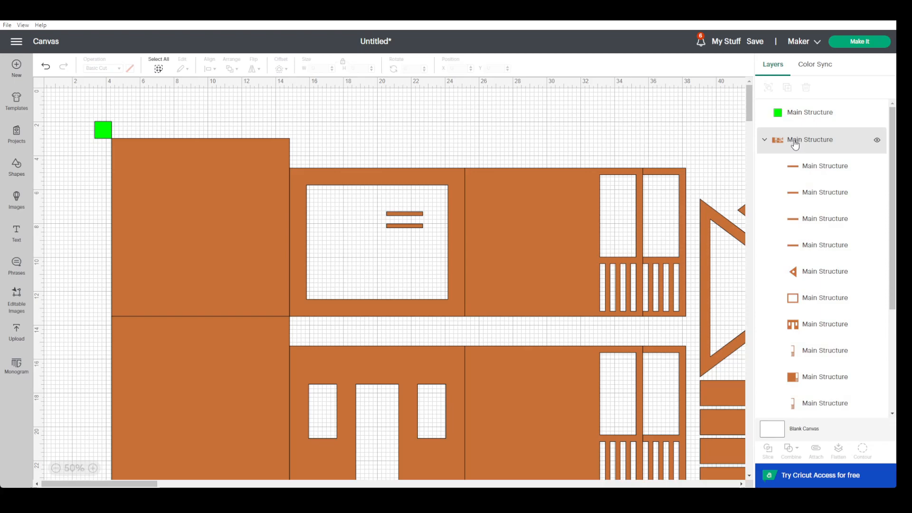
Step: Select the cottage group alone and hide the green reference square layer
{"action": "left_click", "coordinate": [808, 140]}
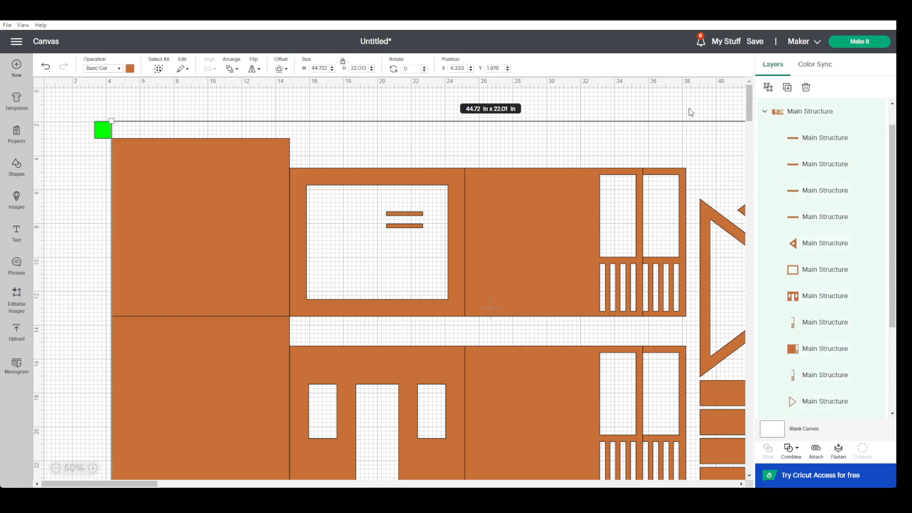
{"action": "left_click", "coordinate": [103, 130]}
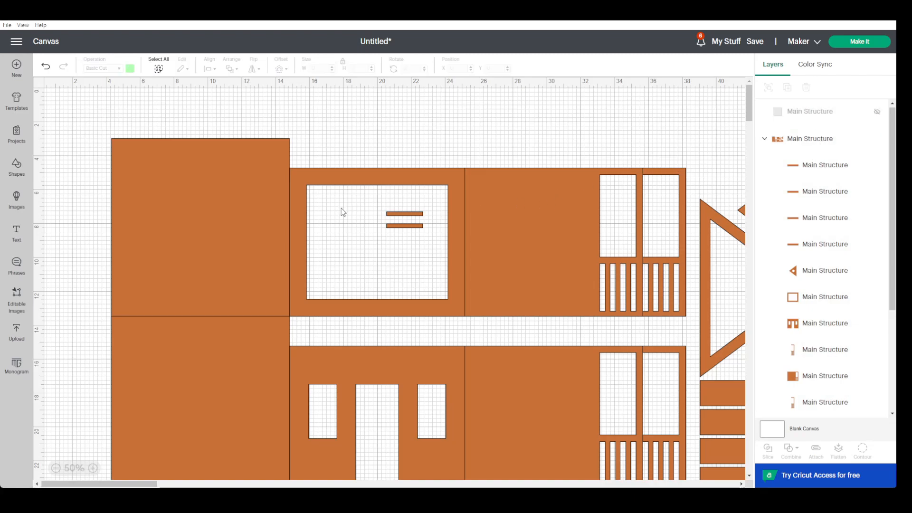
{"action": "mouse_move", "coordinate": [347, 190]}
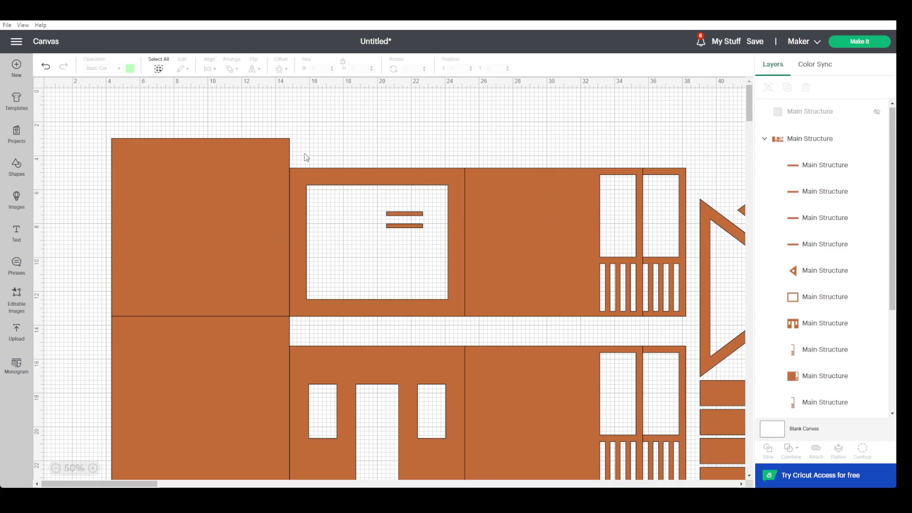
{"action": "mouse_move", "coordinate": [433, 197]}
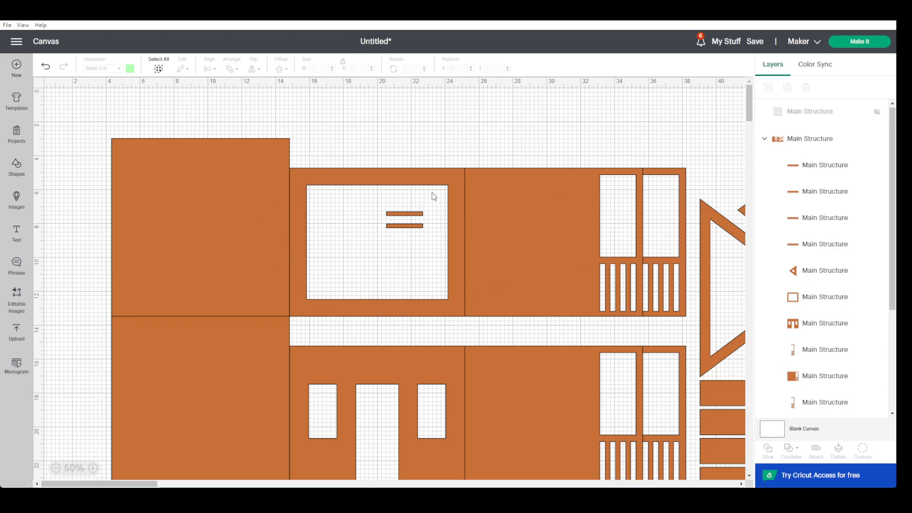
{"action": "mouse_move", "coordinate": [490, 181]}
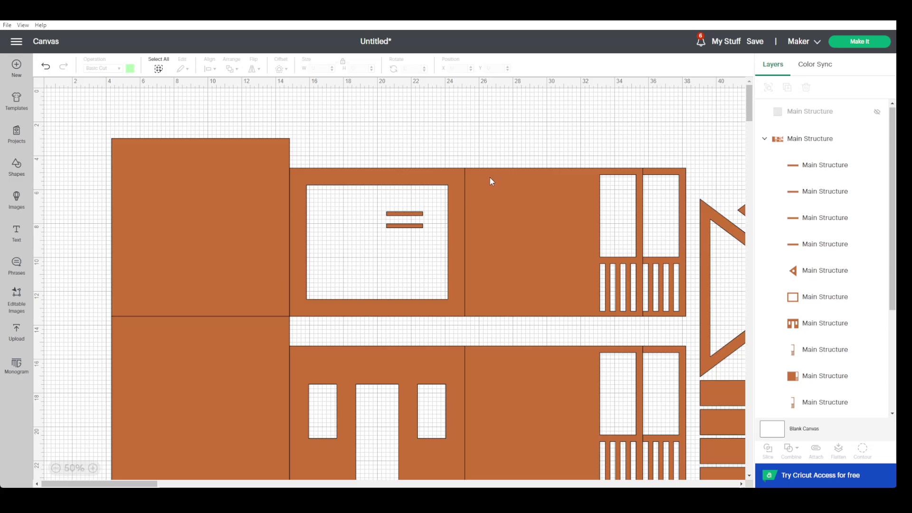